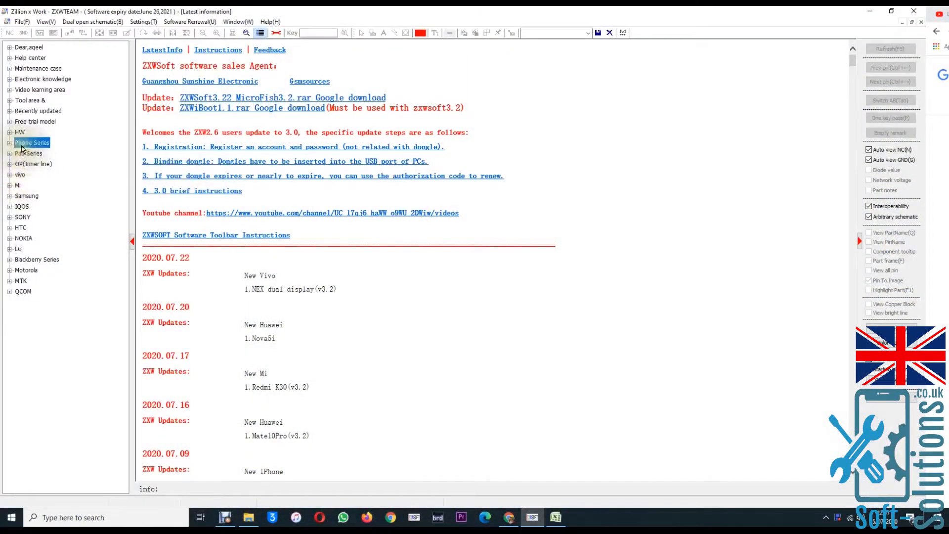
Step: Load the Phone7Plus_intel(V3.2) board from Phone Series > Phone7Plus in the model tree
left_click(9, 142)
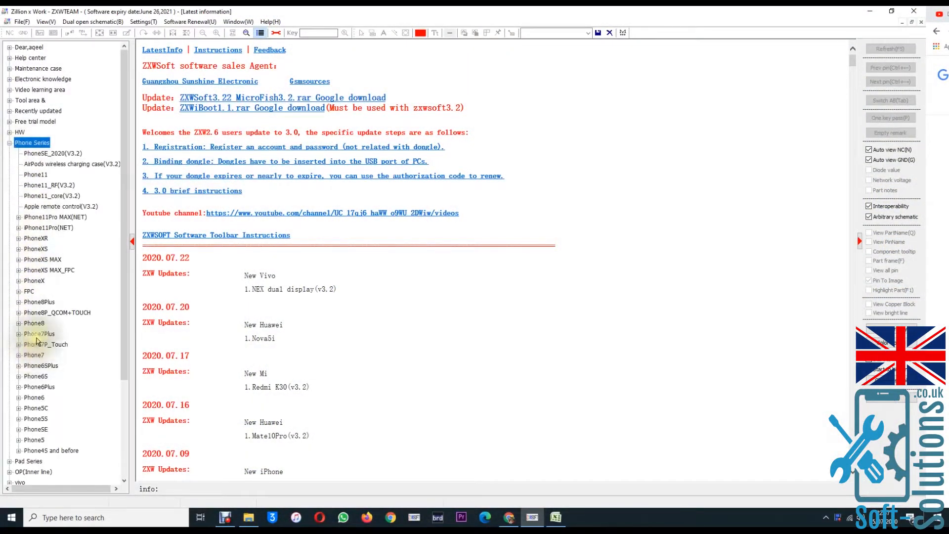
left_click(18, 333)
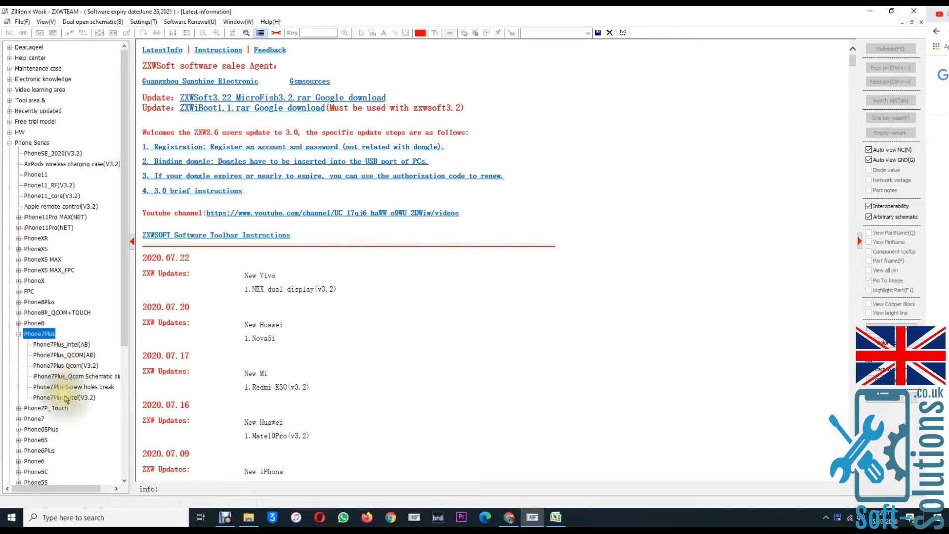
double_click(63, 398)
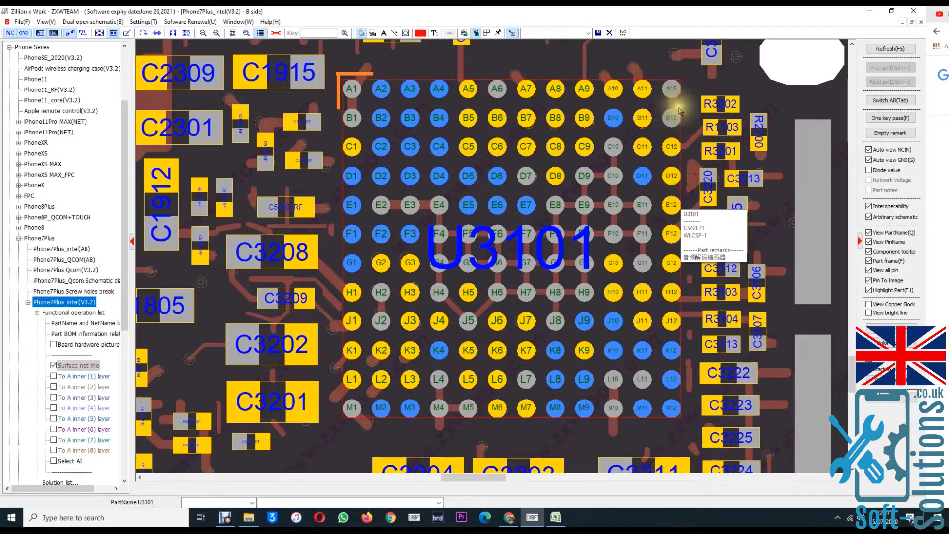
Step: Select pin D12 of audio IC U3101 to highlight its PP1V8_SDRAM net
left_click(671, 176)
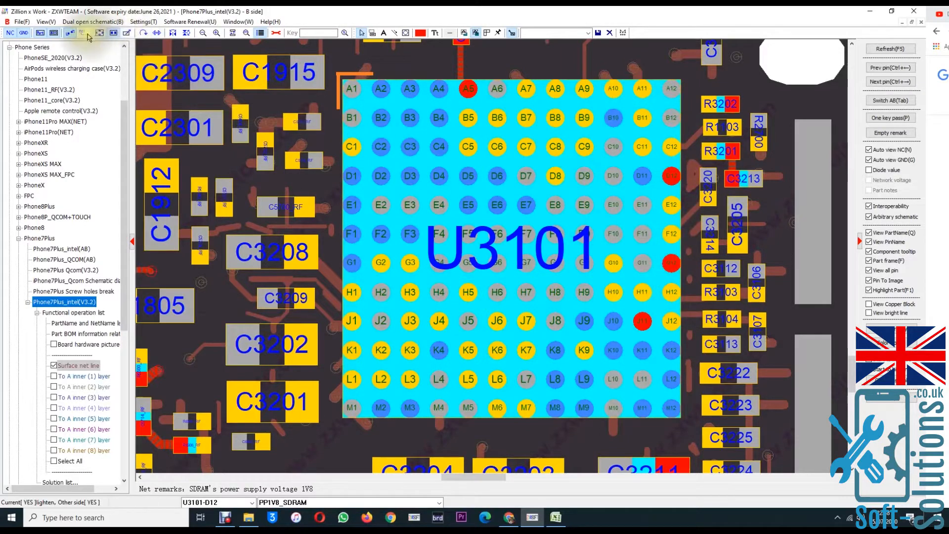
Step: Bring up the Remark window for U3101 pin D12 on the PP1V8_SDRAM net
left_click(672, 177)
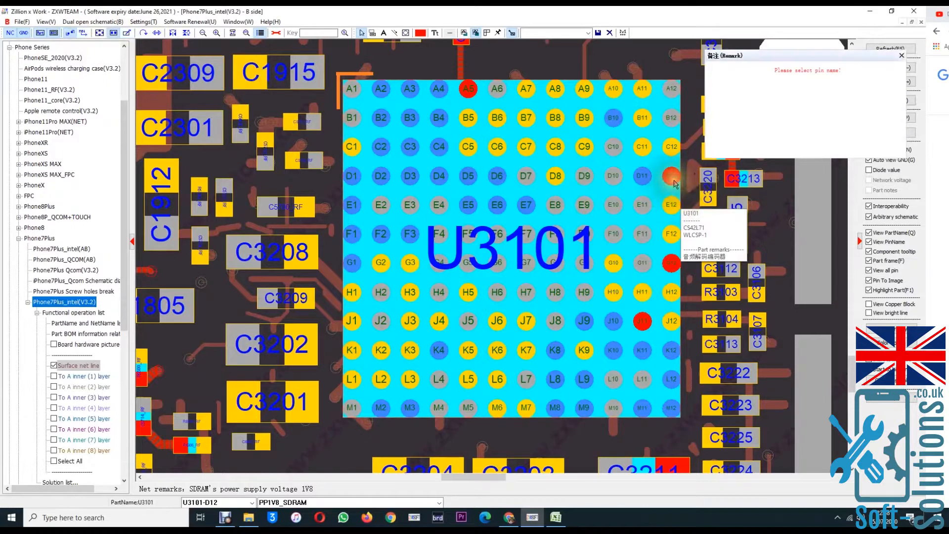